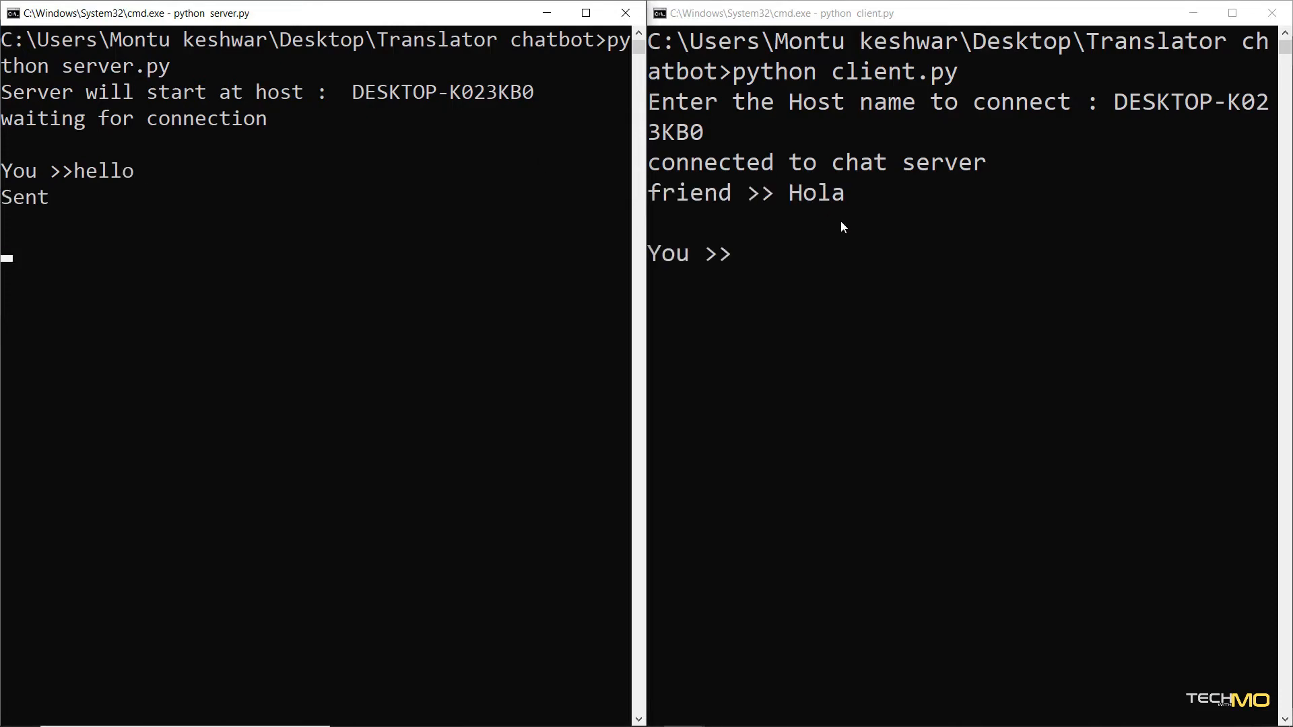
mouse_move(771, 275)
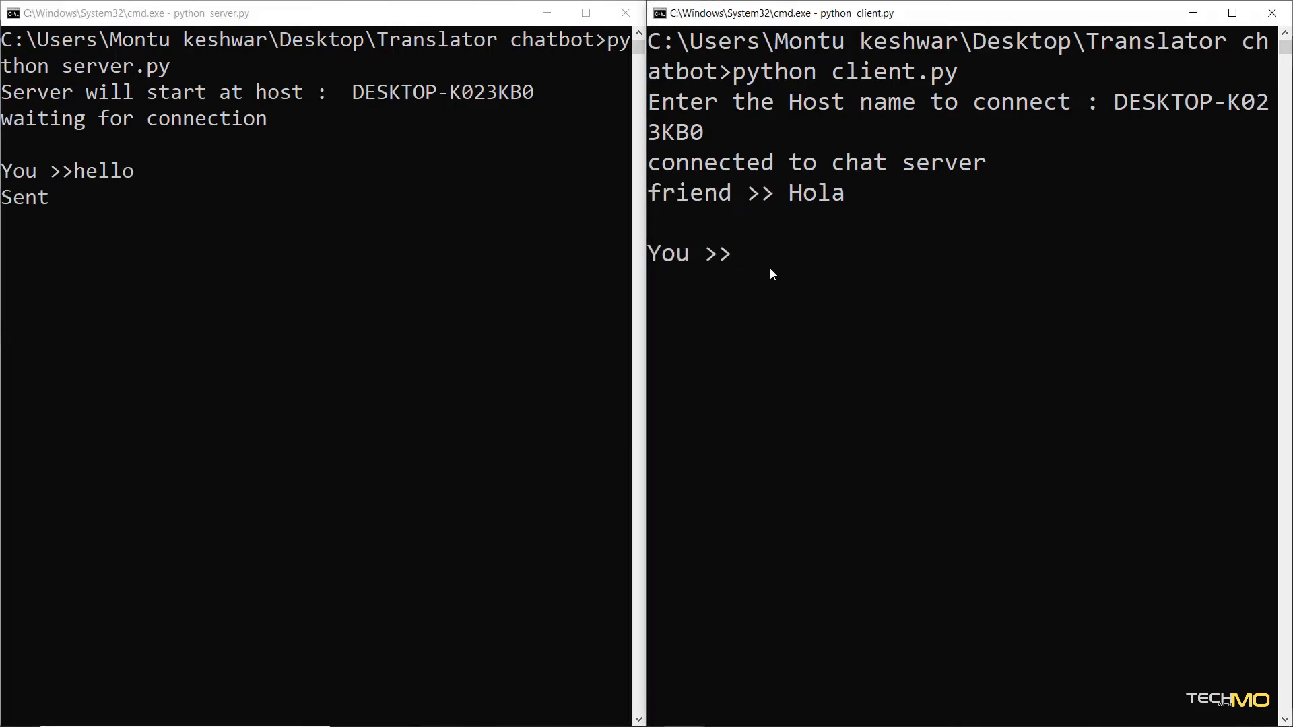
Send 'hola como' from the client and start typing the server reply 'i am good, where are'
type("hola como esta ?")
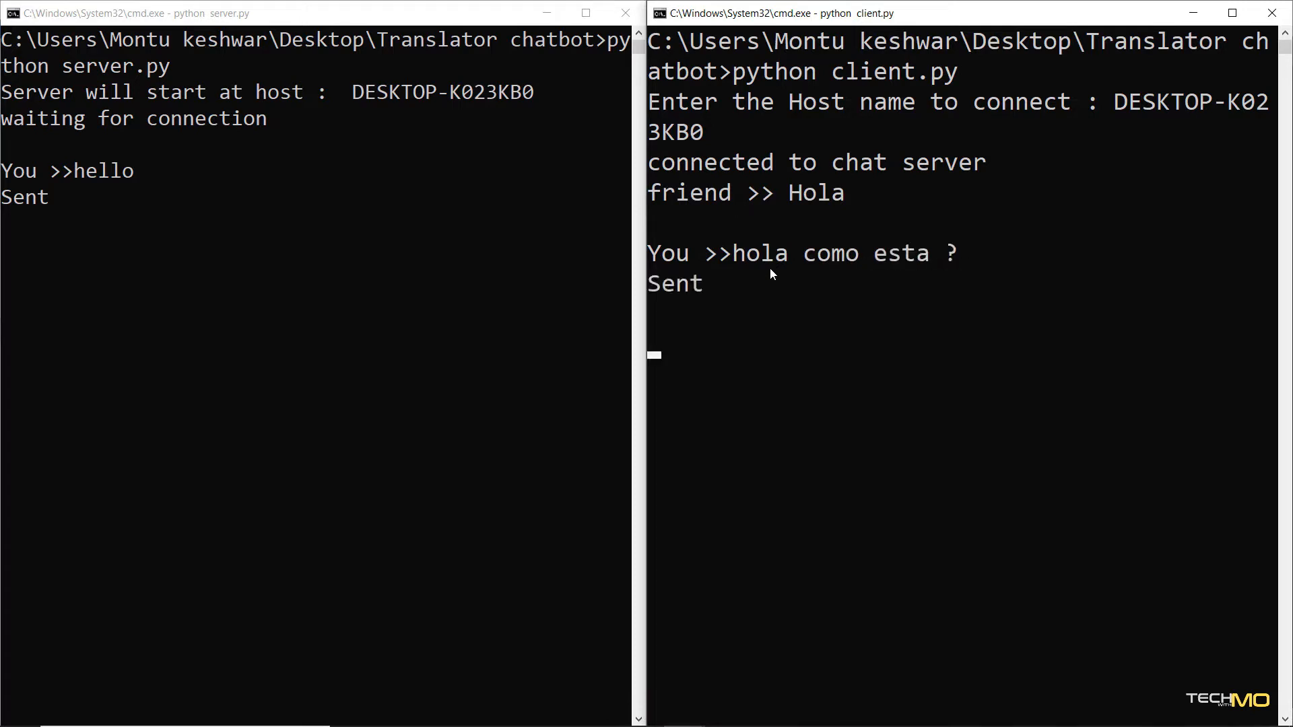
type("i am goo")
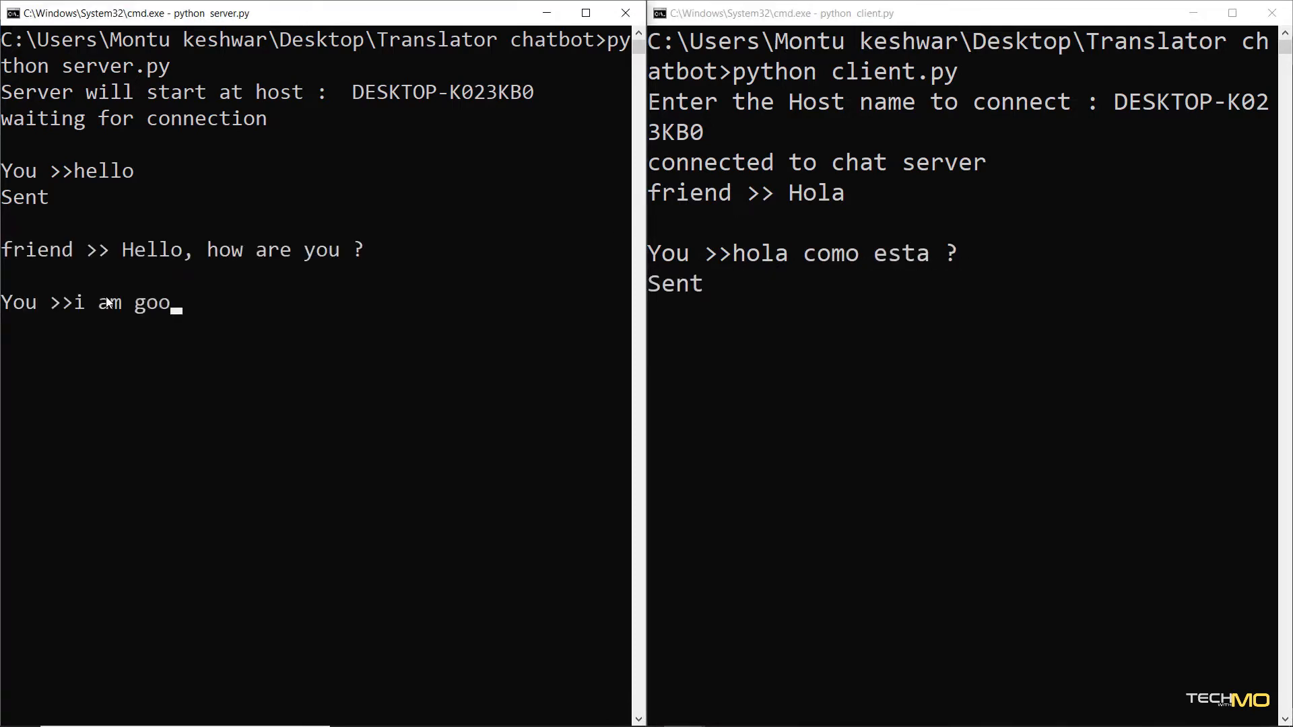
type("d ,")
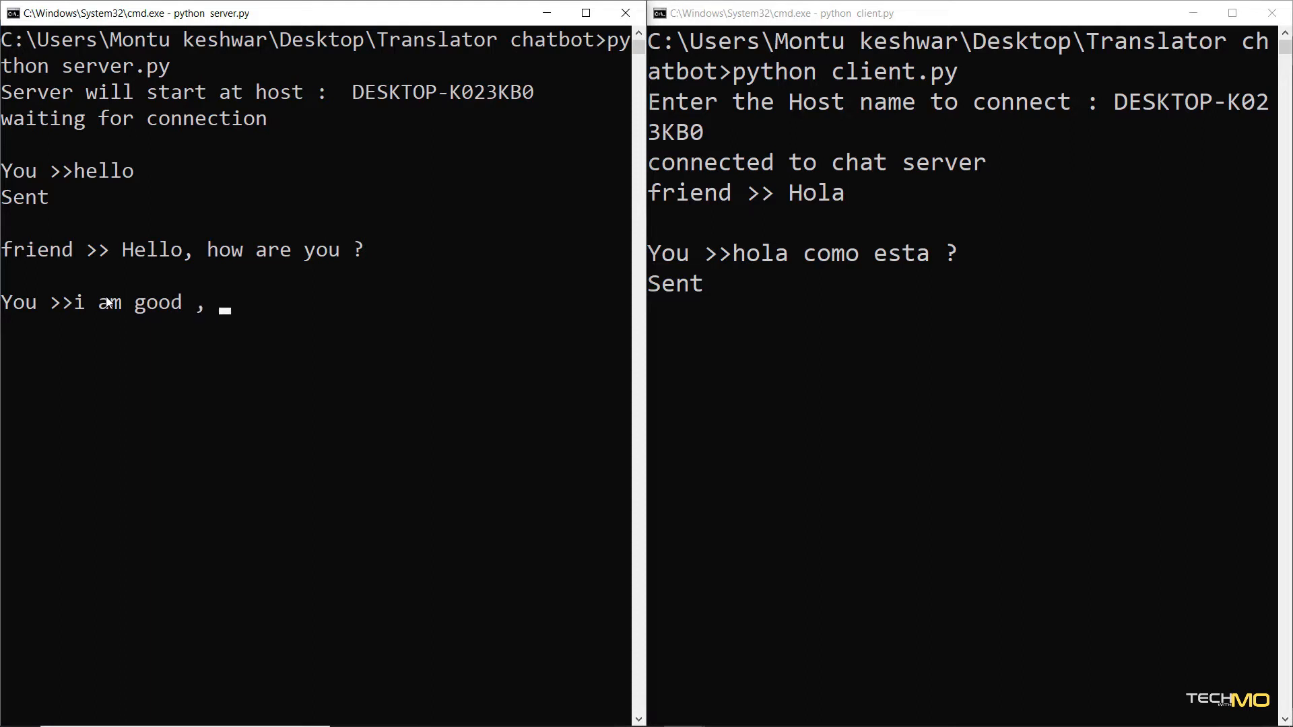
type("where are")
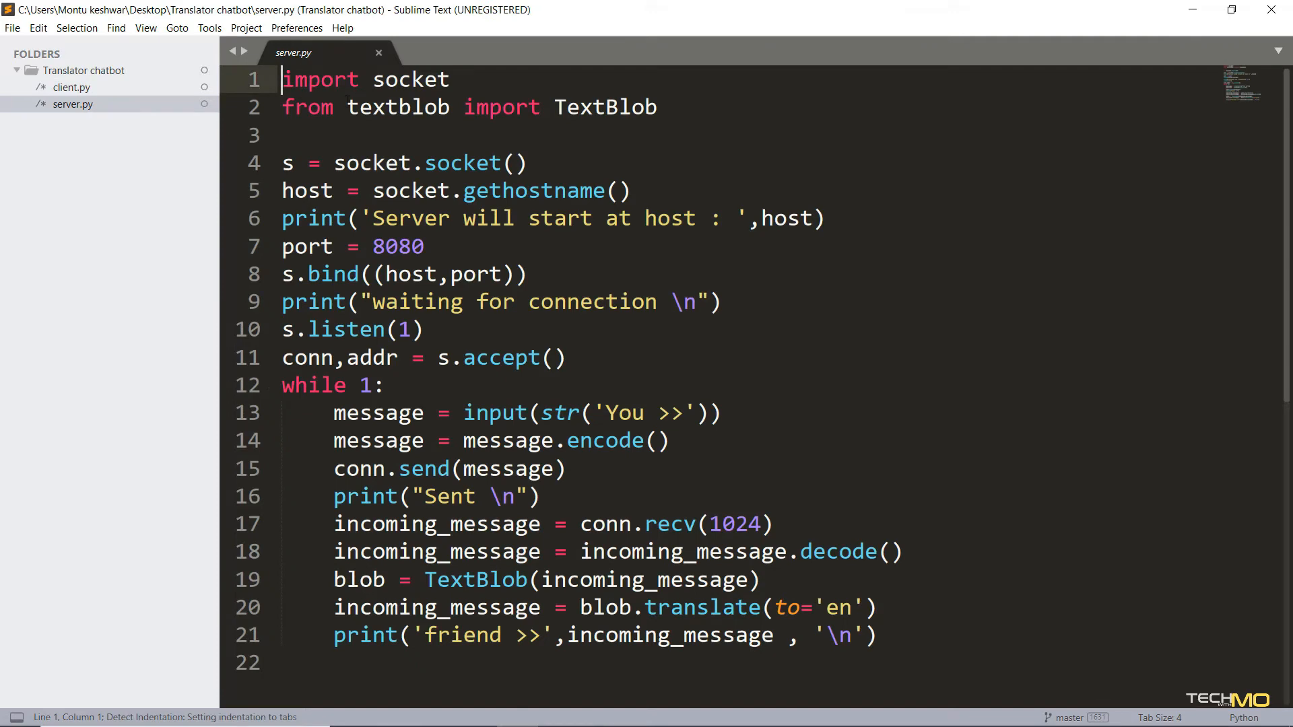
left_click(283, 80)
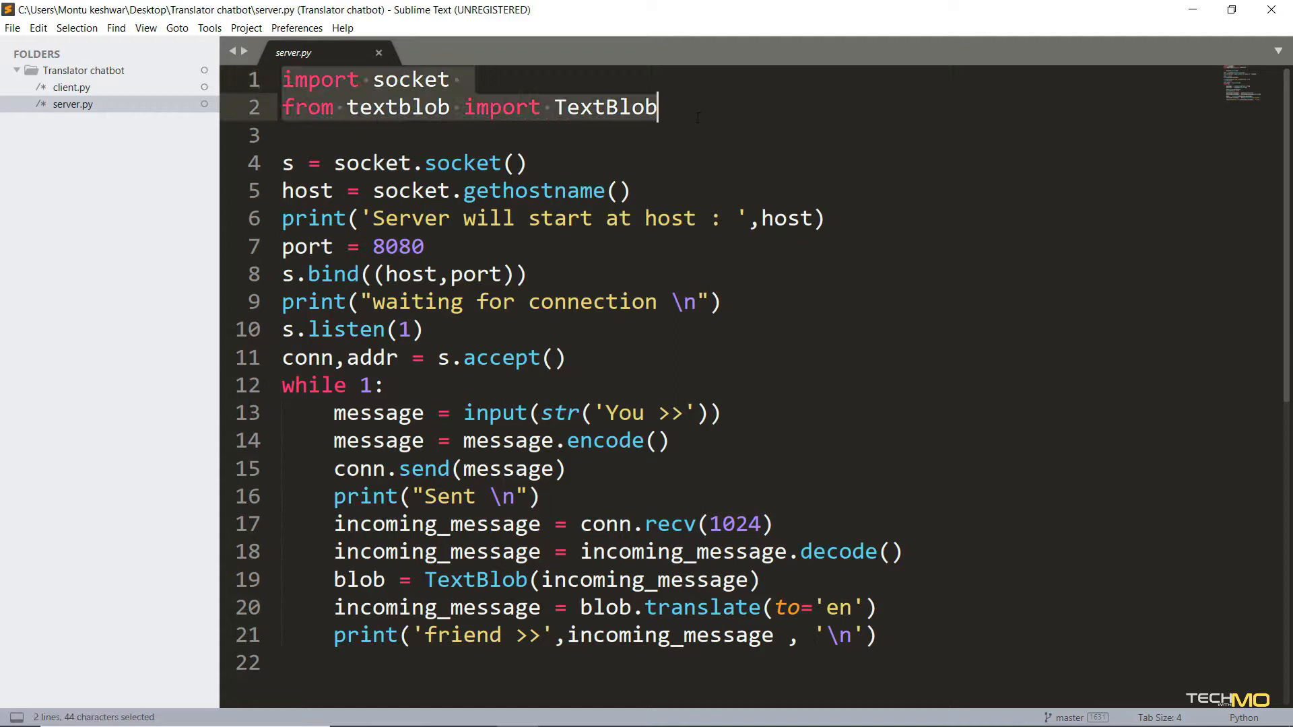
double_click(412, 80)
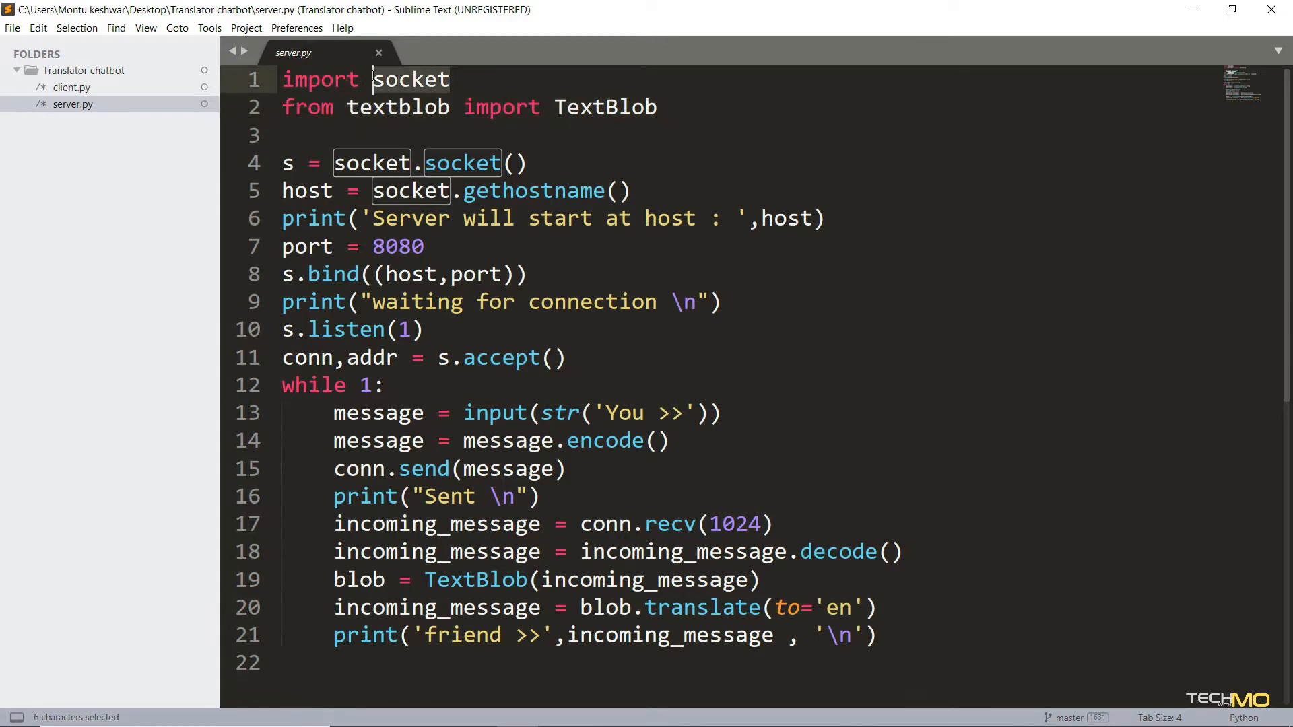
left_click(449, 79)
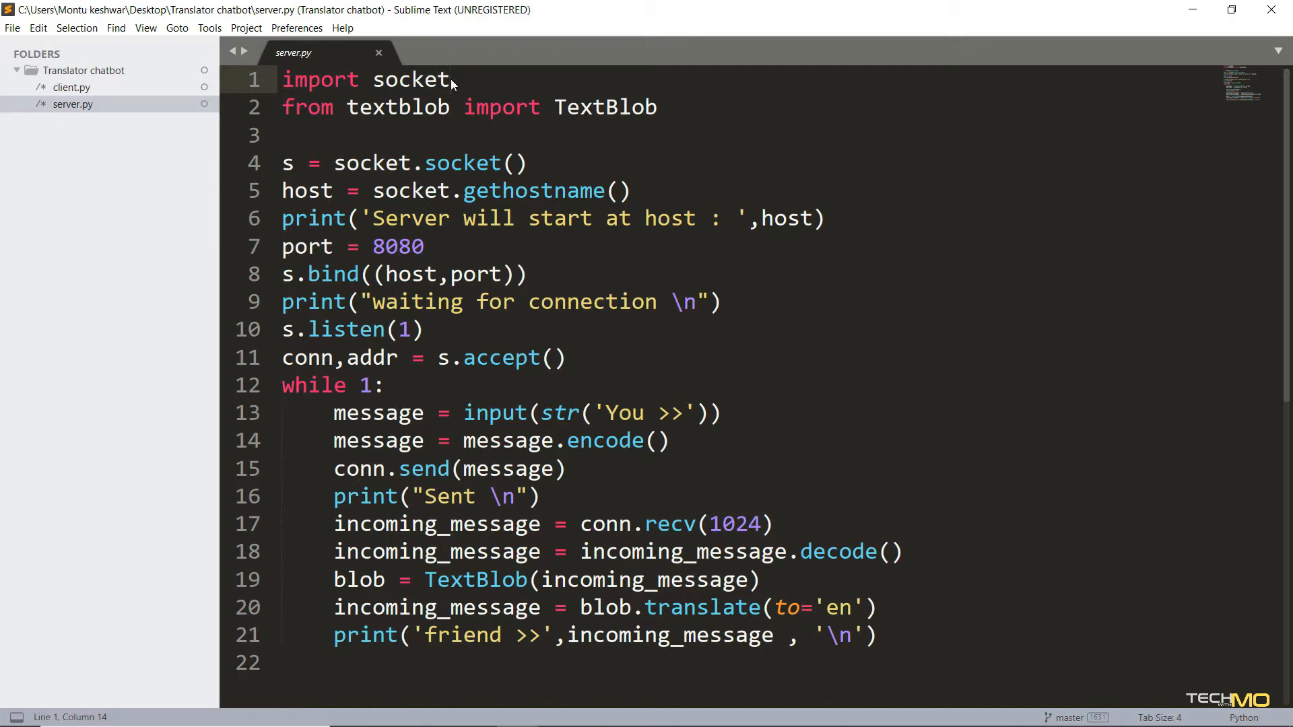
double_click(398, 107)
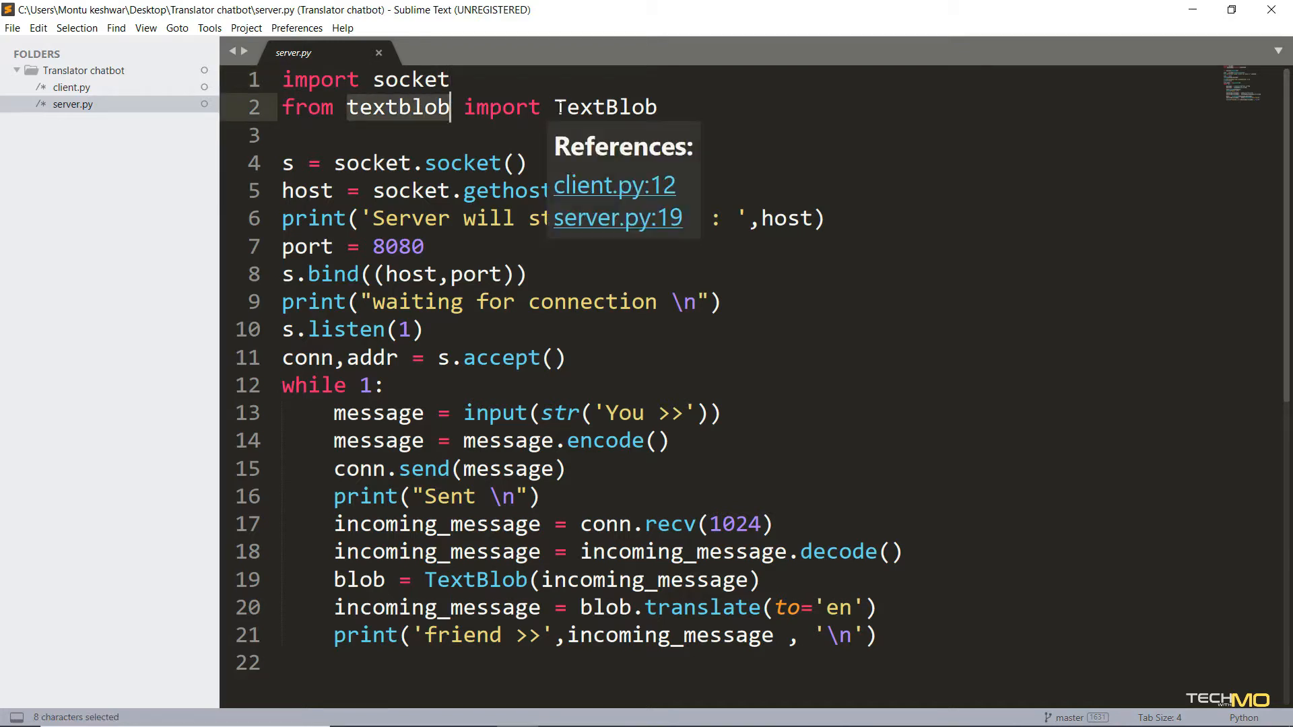
left_click(668, 107)
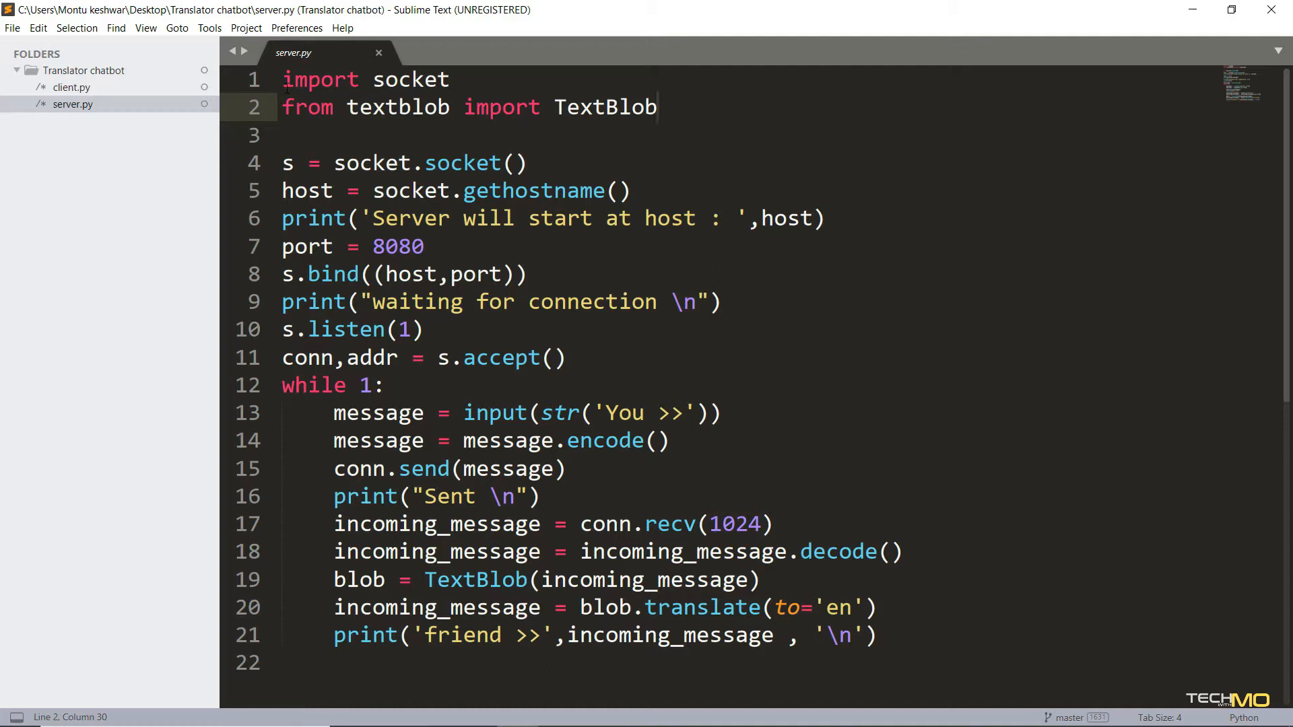
left_click_drag(282, 162, 423, 162)
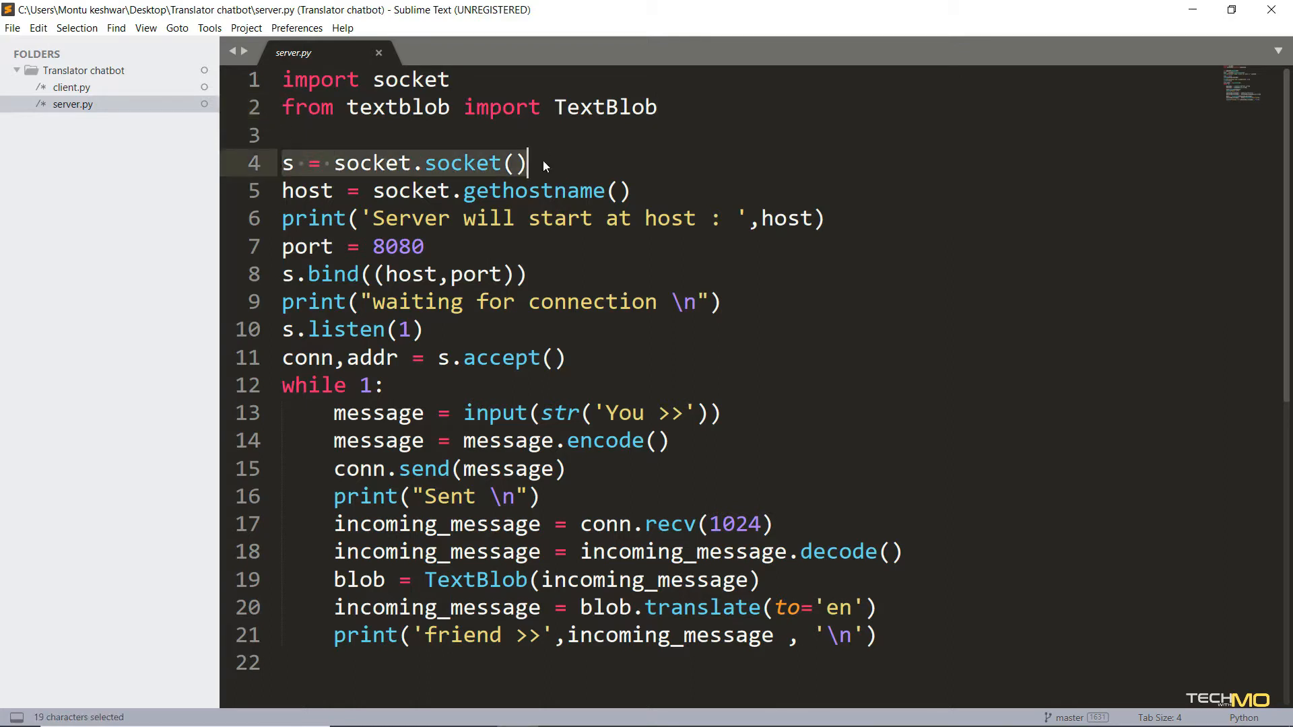
left_click(356, 190)
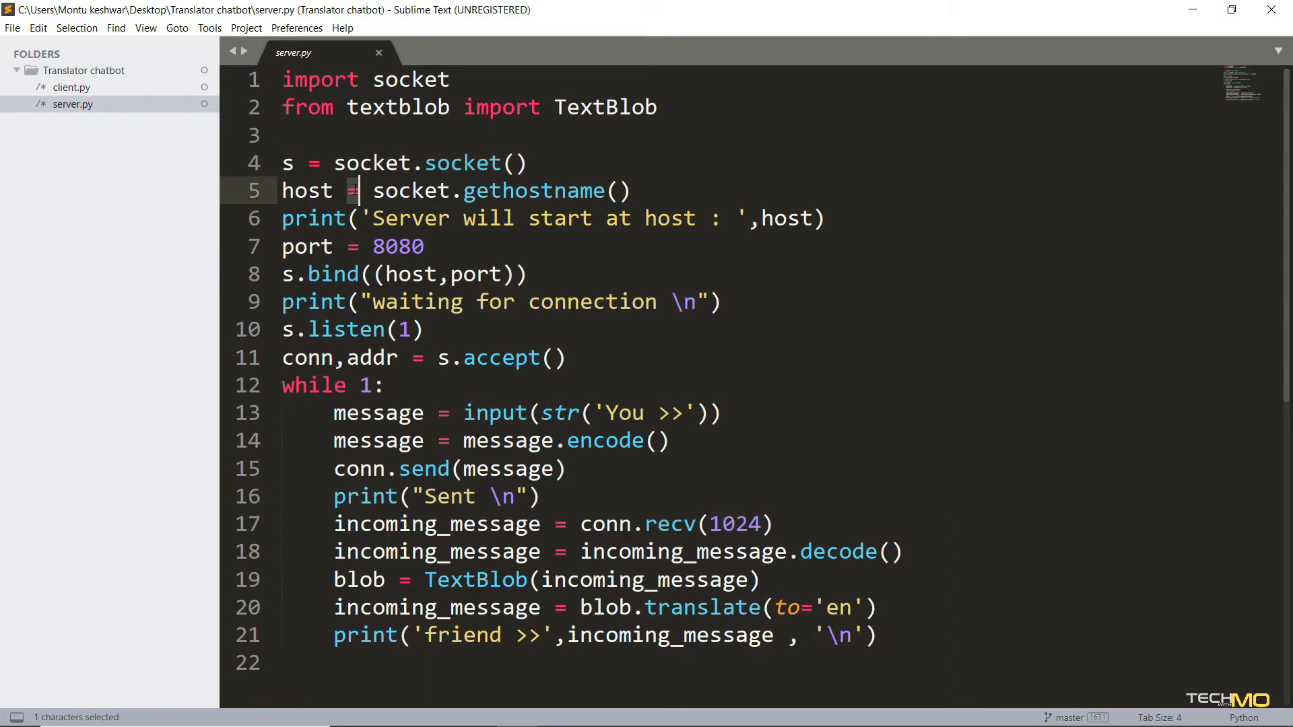
left_click(452, 191)
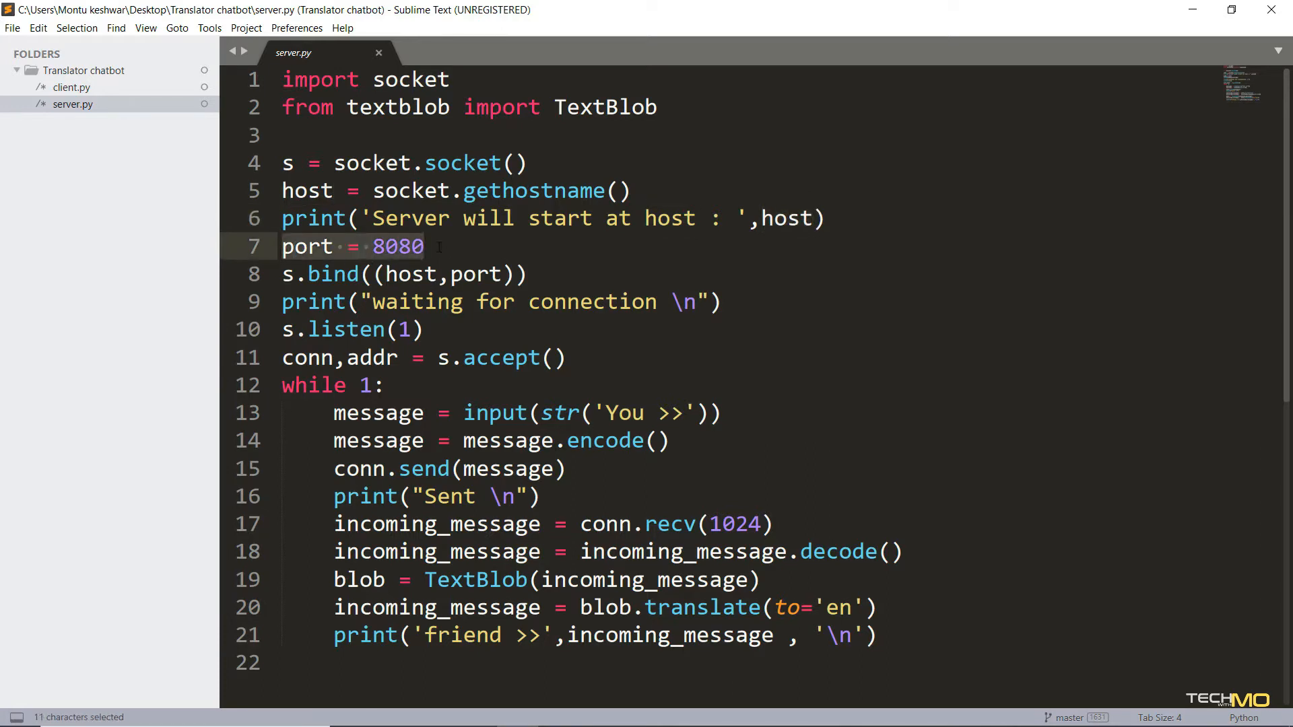
left_click(425, 247)
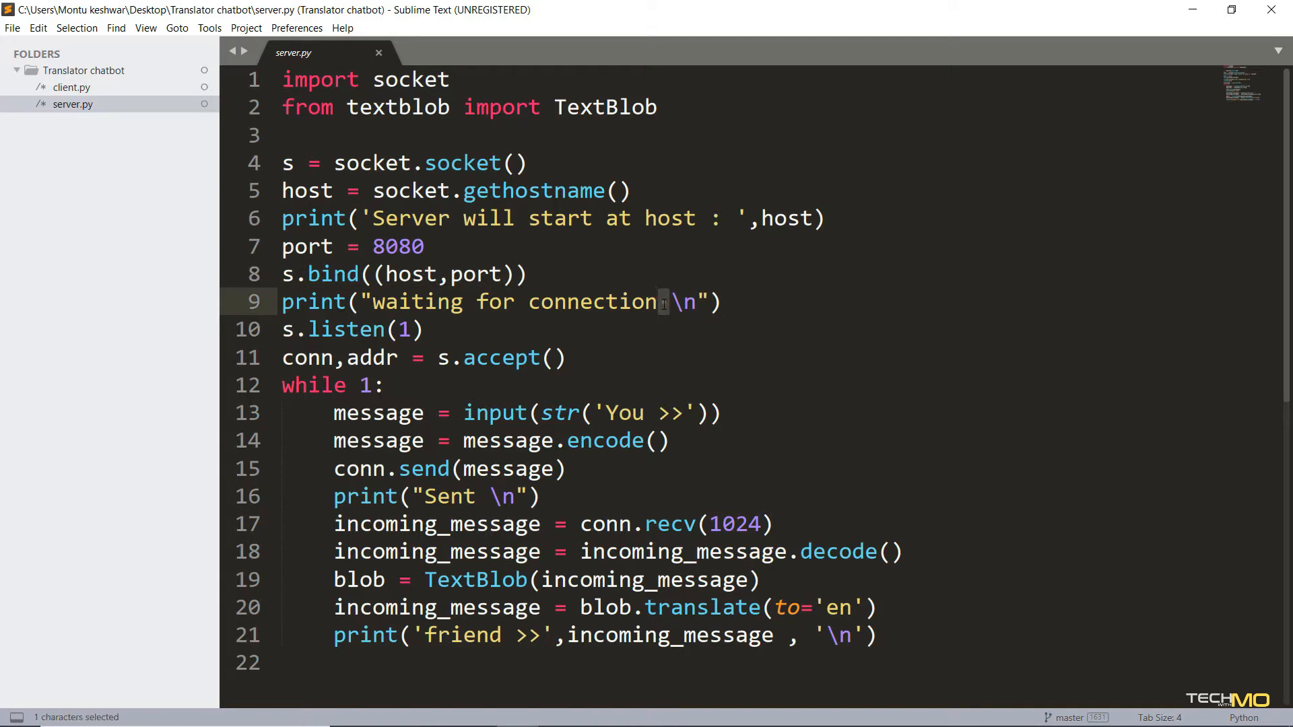
double_click(345, 330)
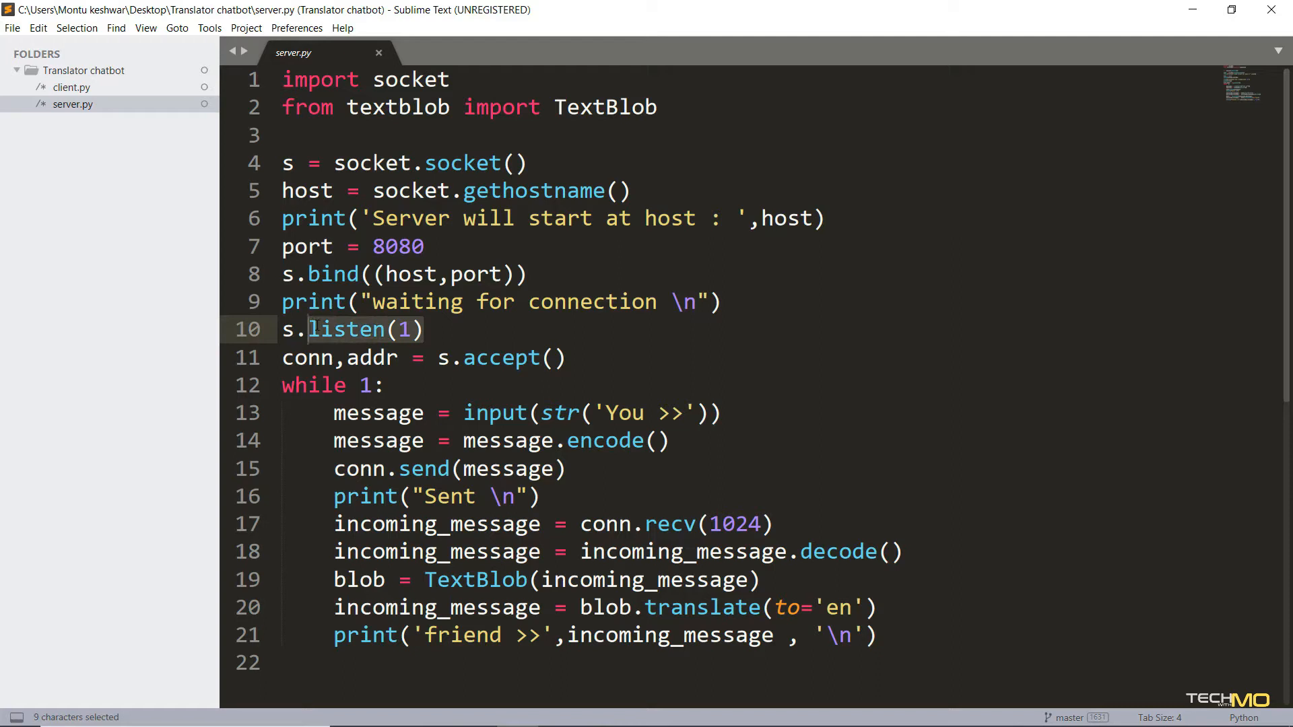
left_click(423, 329)
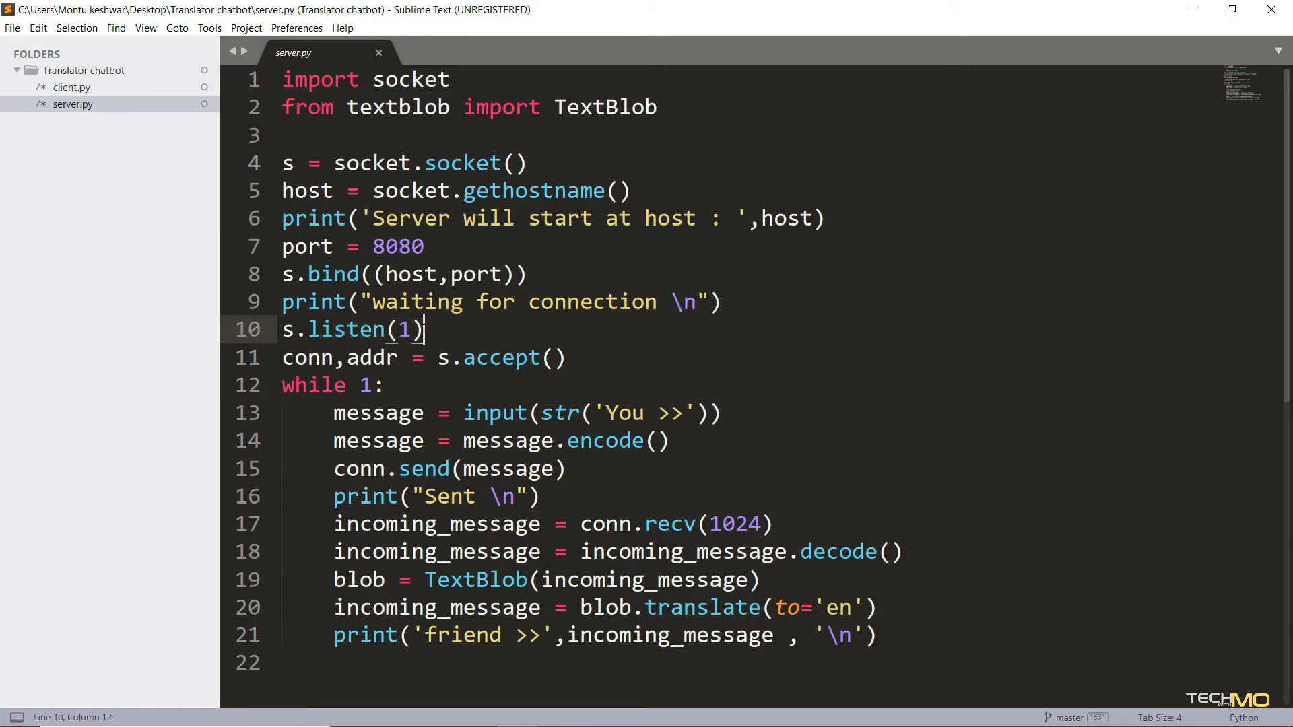
left_click(345, 357)
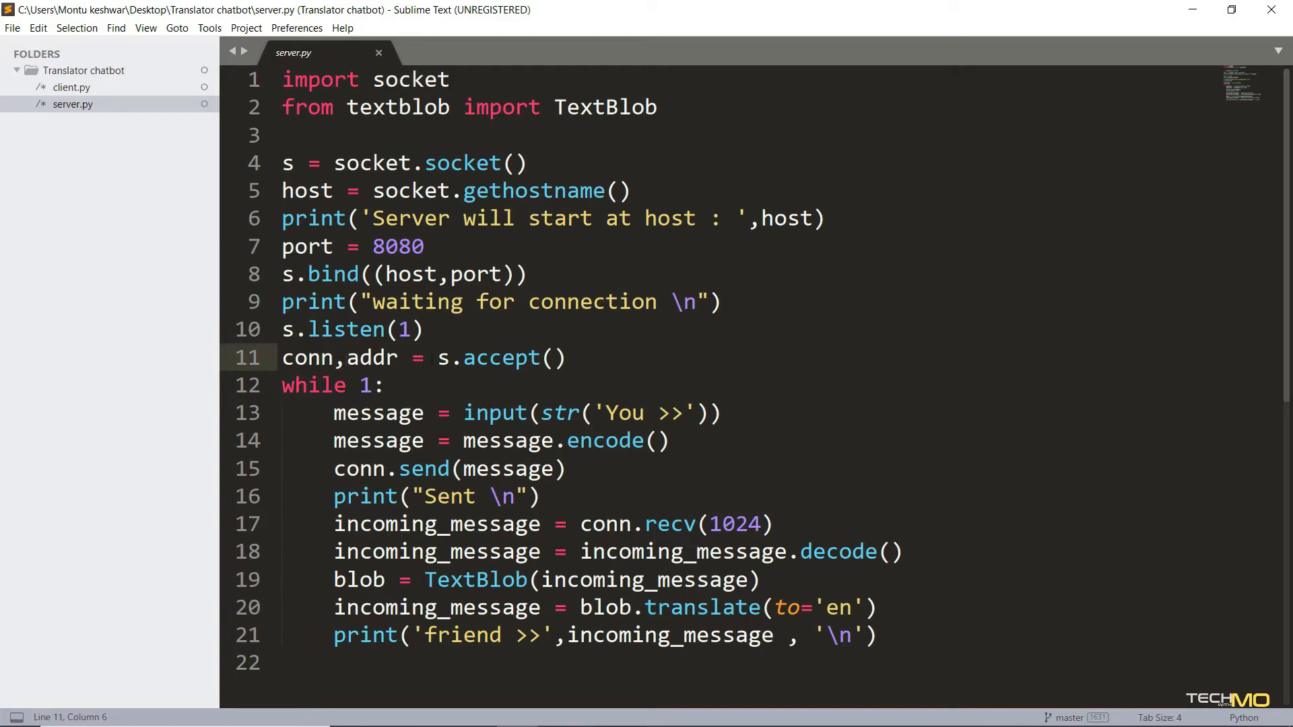
left_click(373, 385)
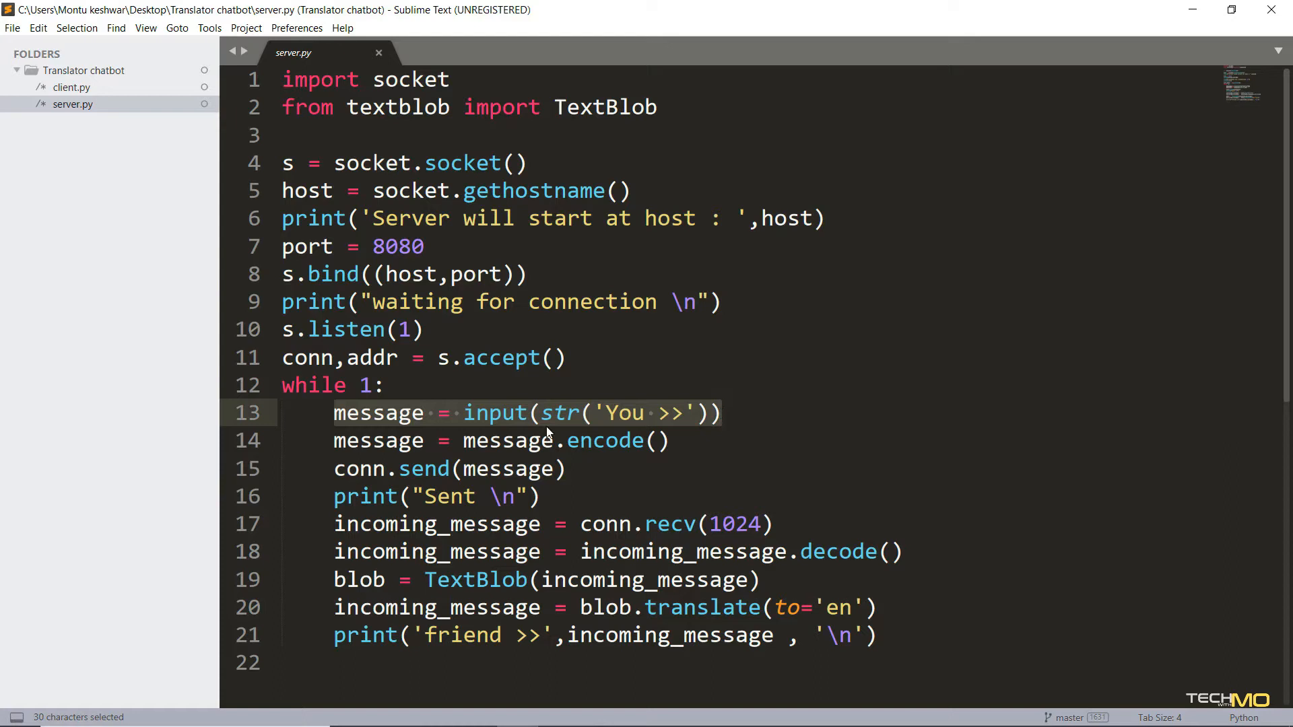
Highlight the encode, send and receive lines of server.py in turn, then open client.py
double_click(605, 441)
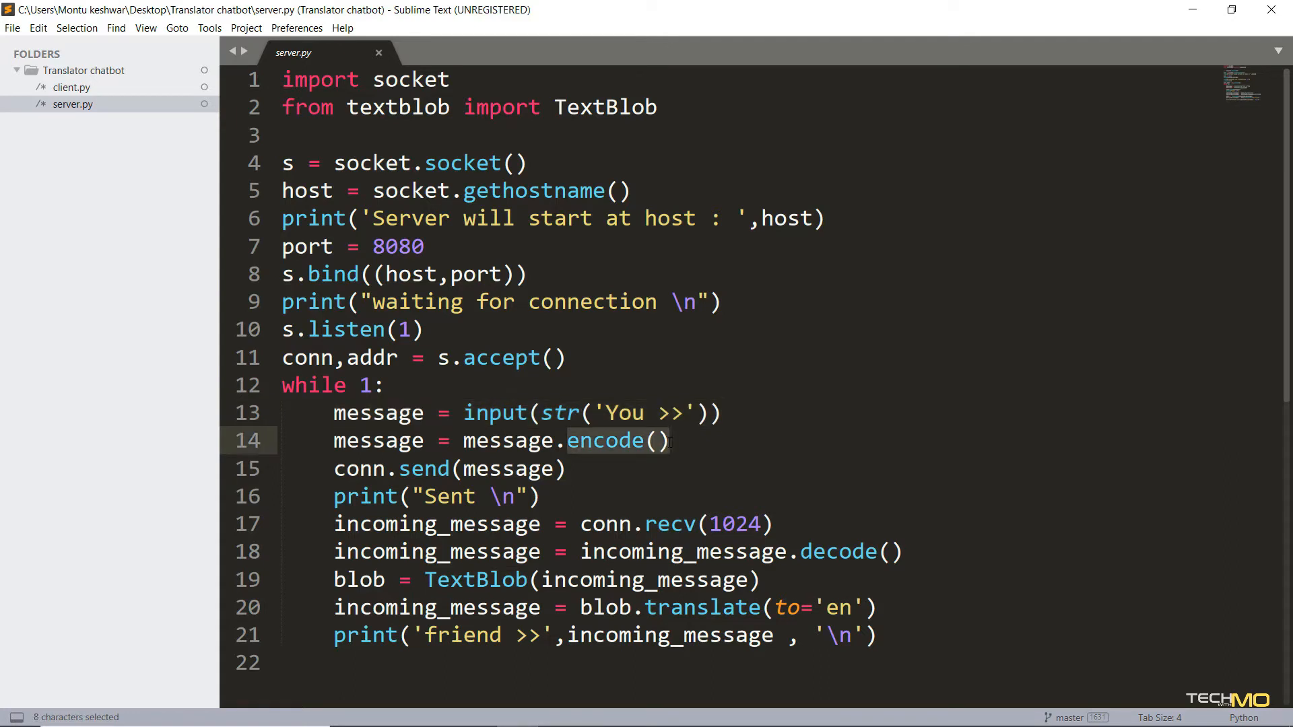
left_click(334, 469)
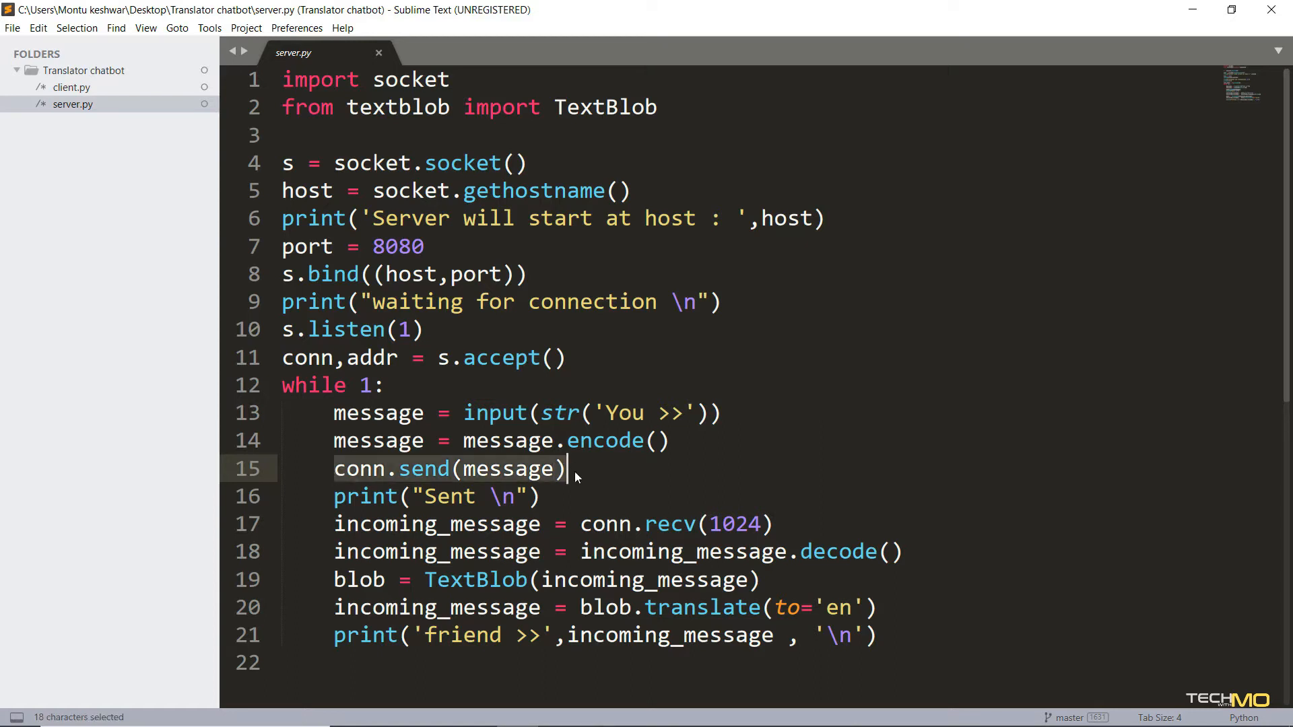
left_click(553, 497)
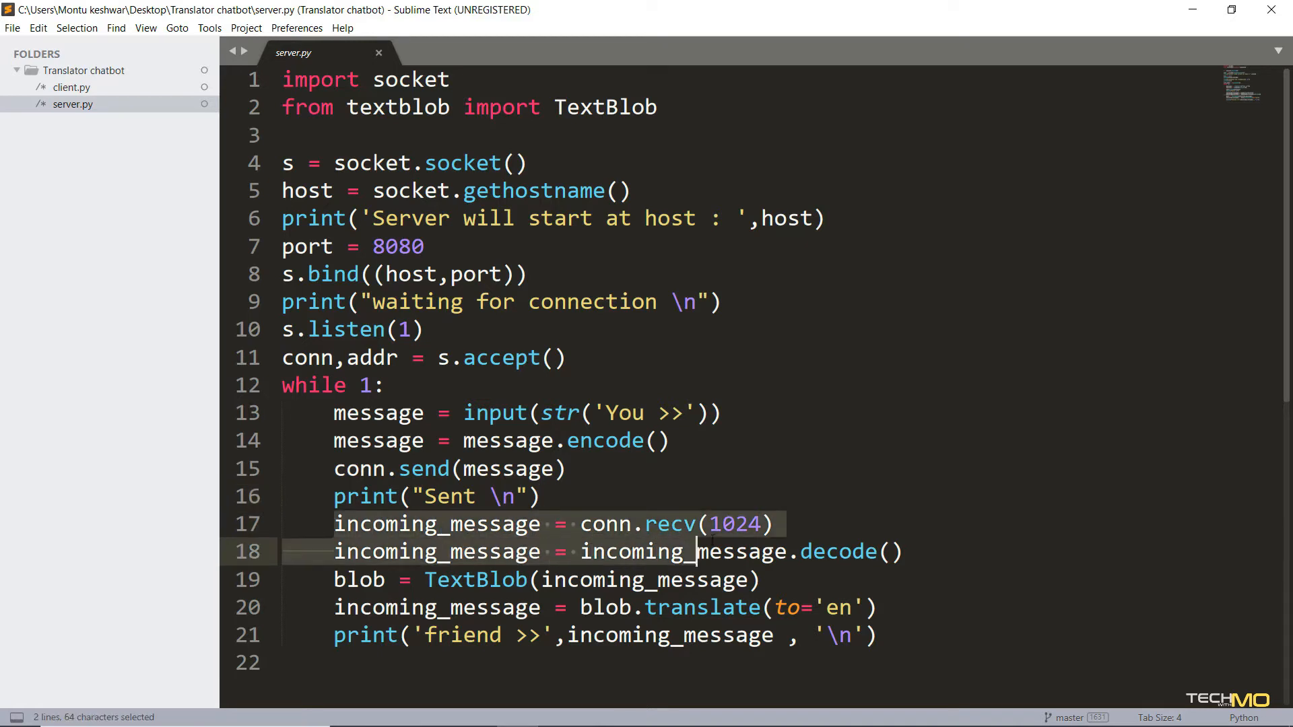
left_click(904, 551)
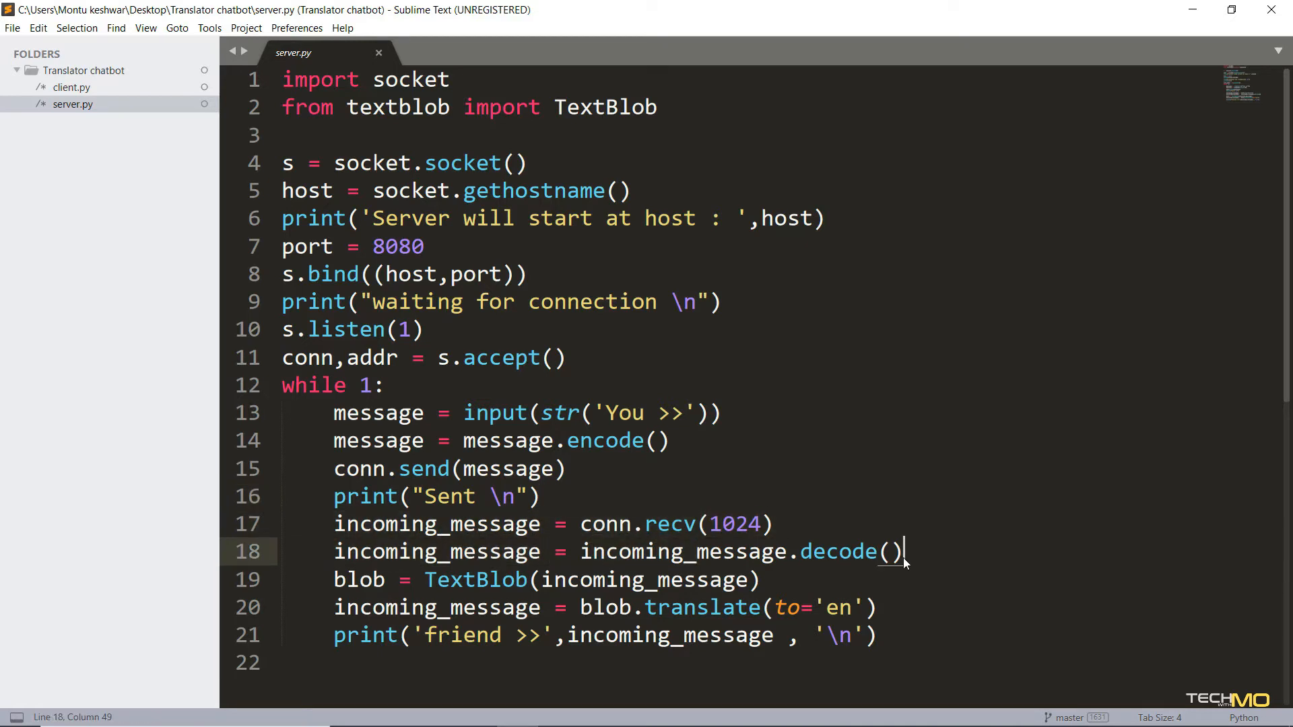
left_click(798, 552)
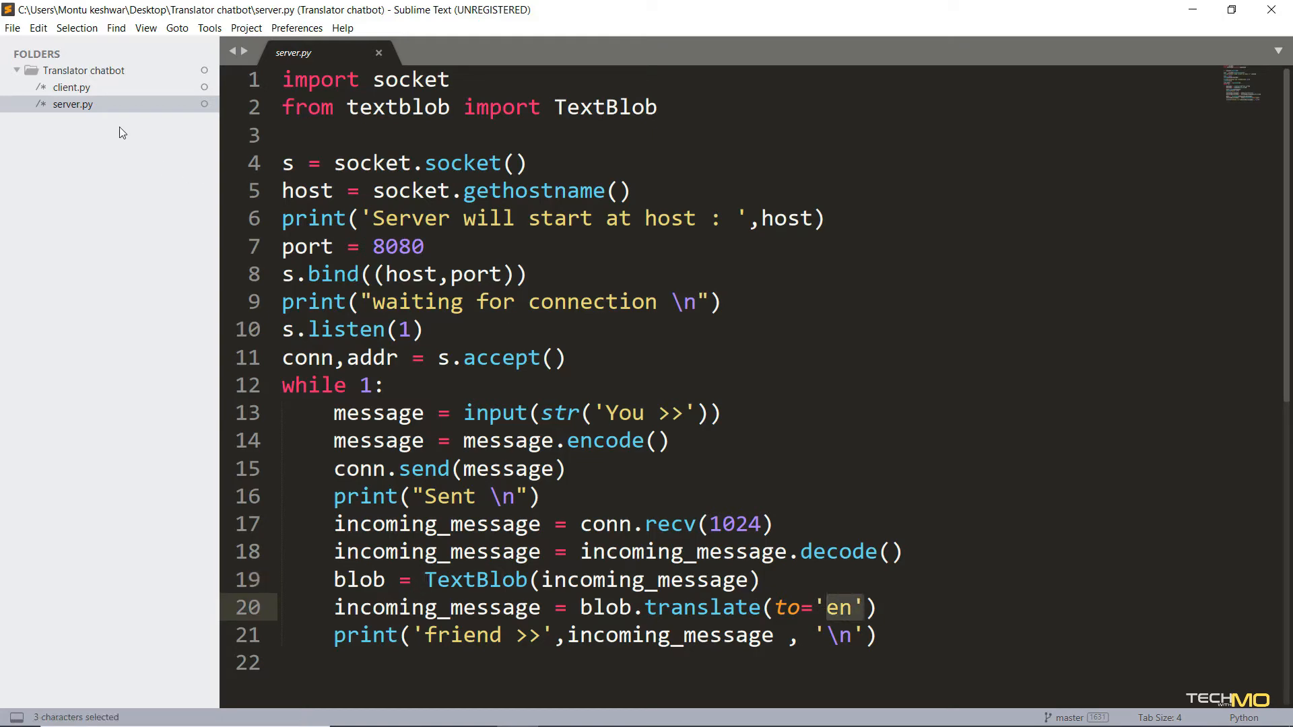
left_click(72, 87)
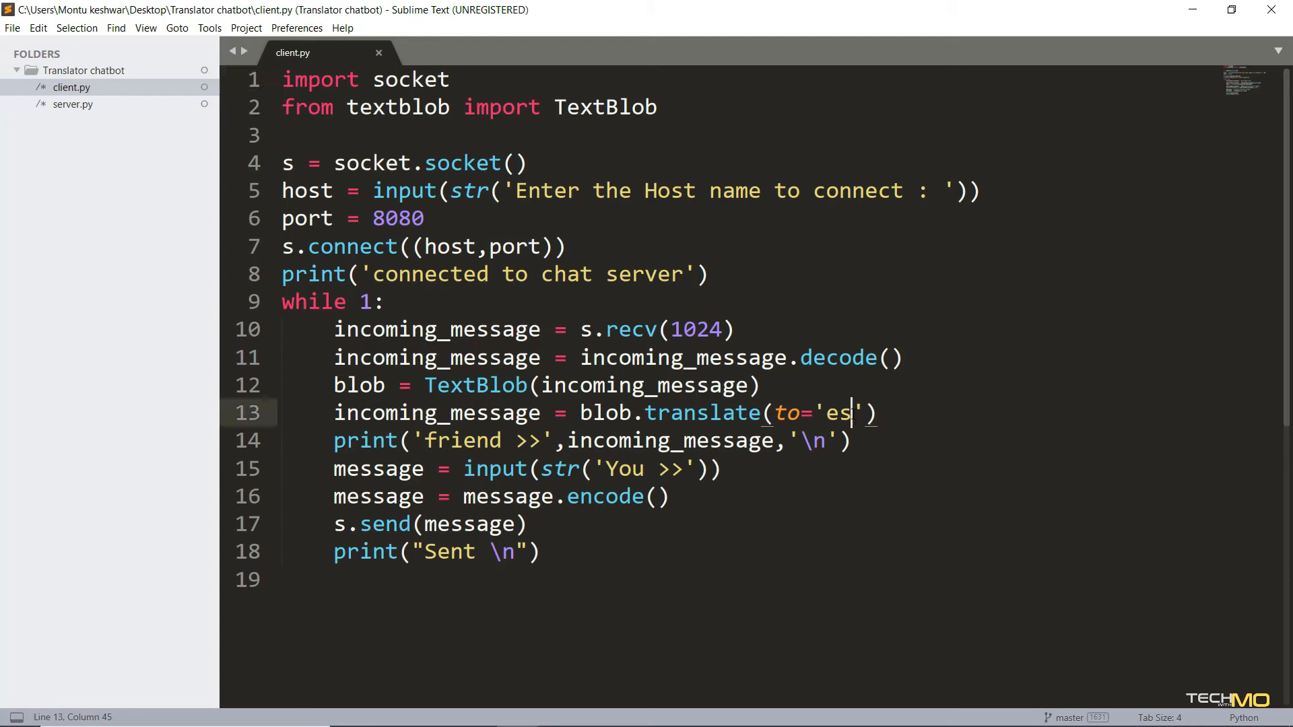
Check the translate(to='en') line in server.py, then return to client.py
left_click(430, 52)
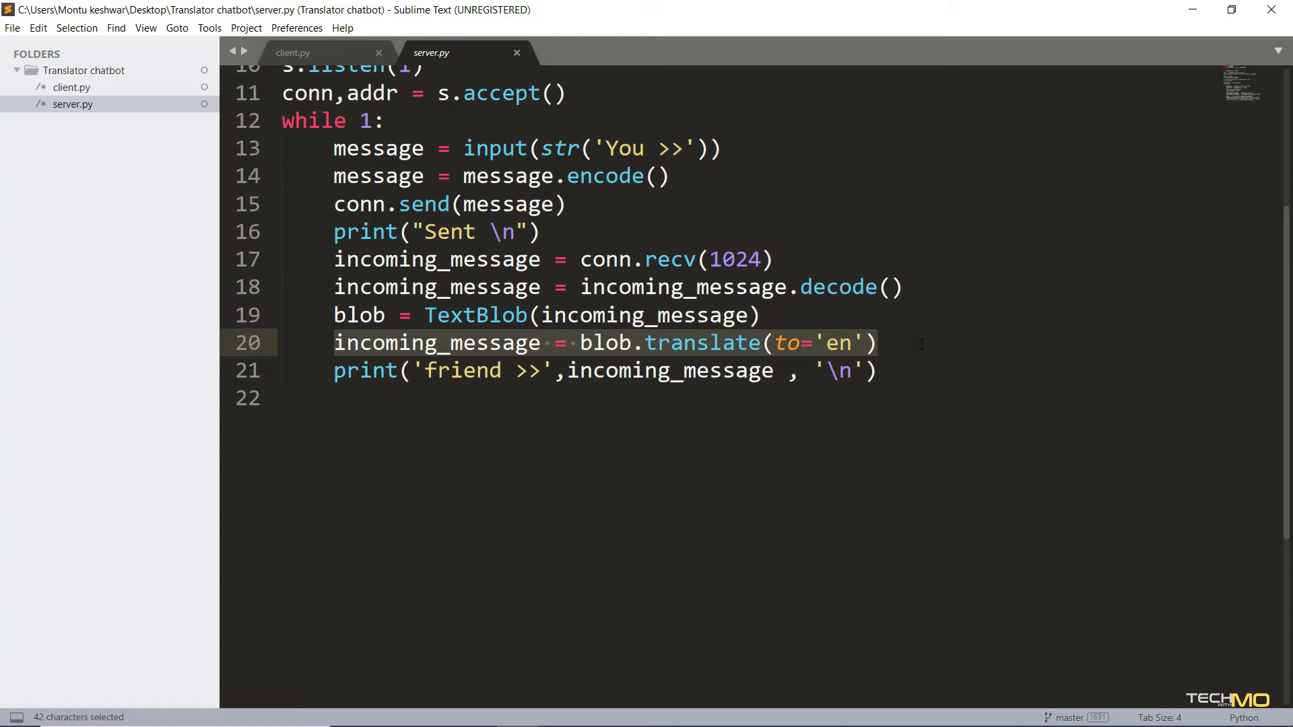
left_click(292, 52)
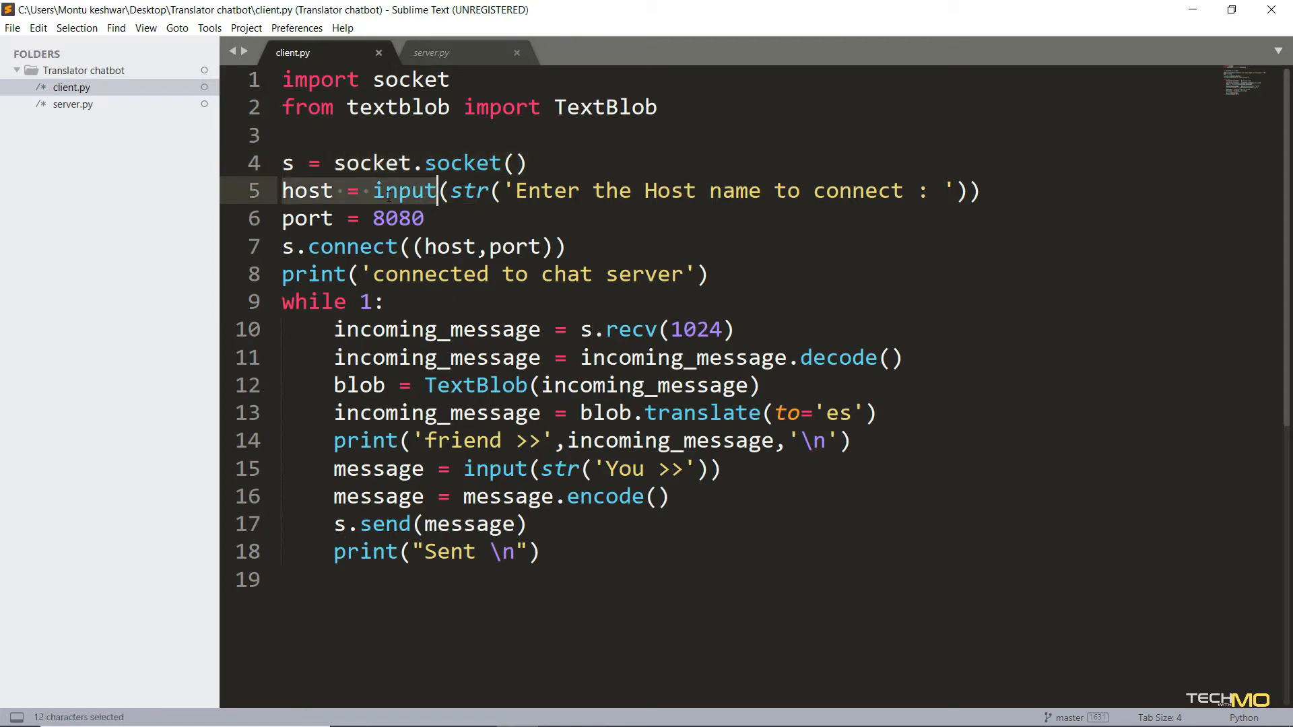
left_click(372, 191)
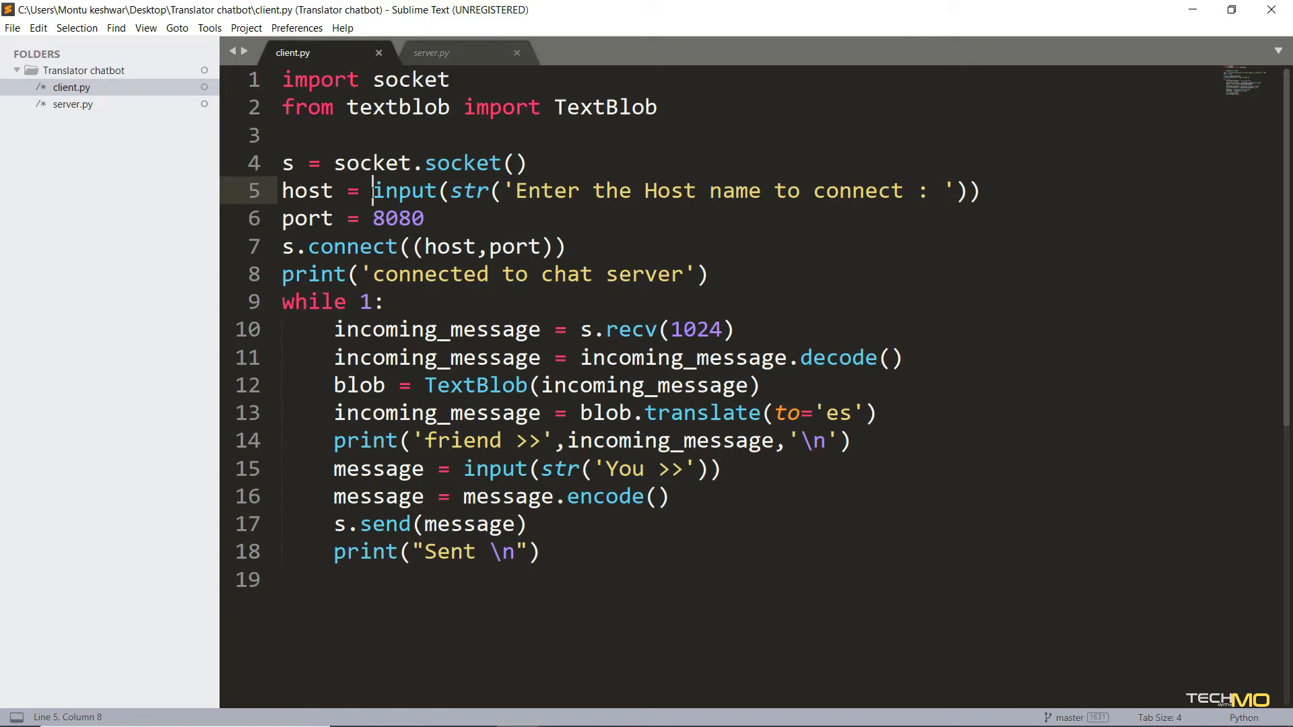
left_click(293, 246)
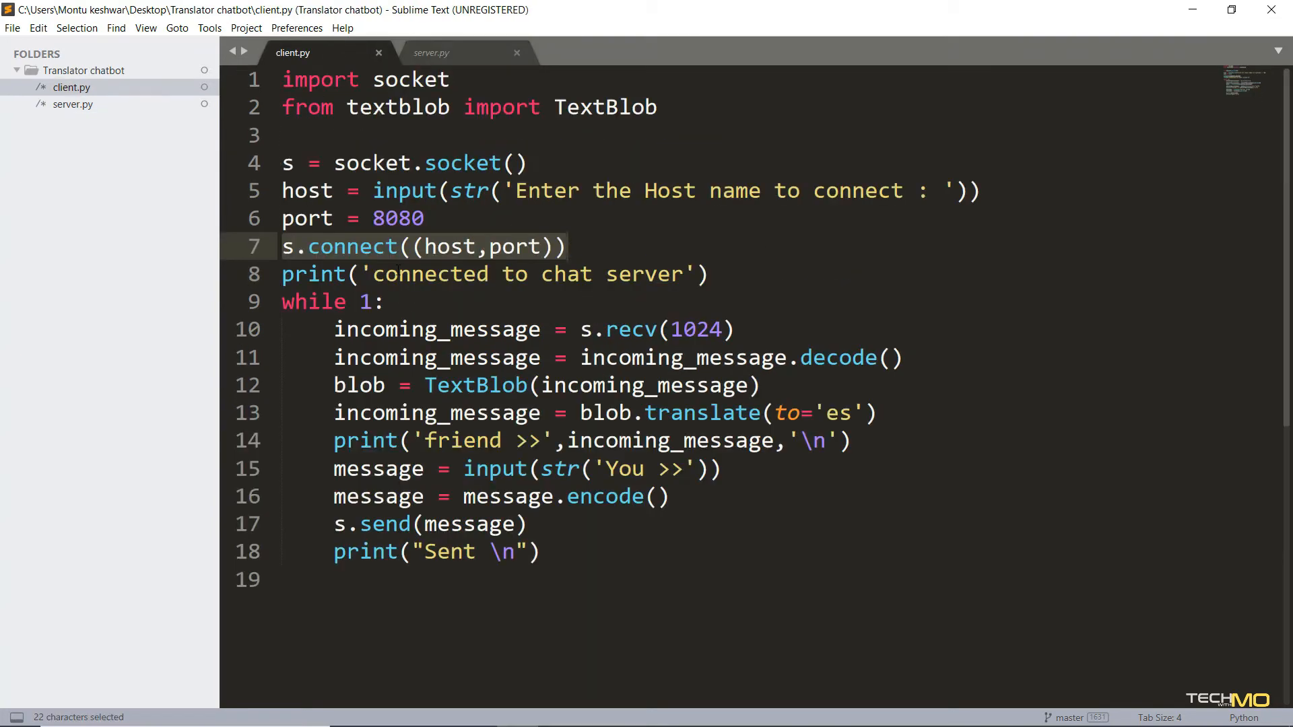
left_click(517, 329)
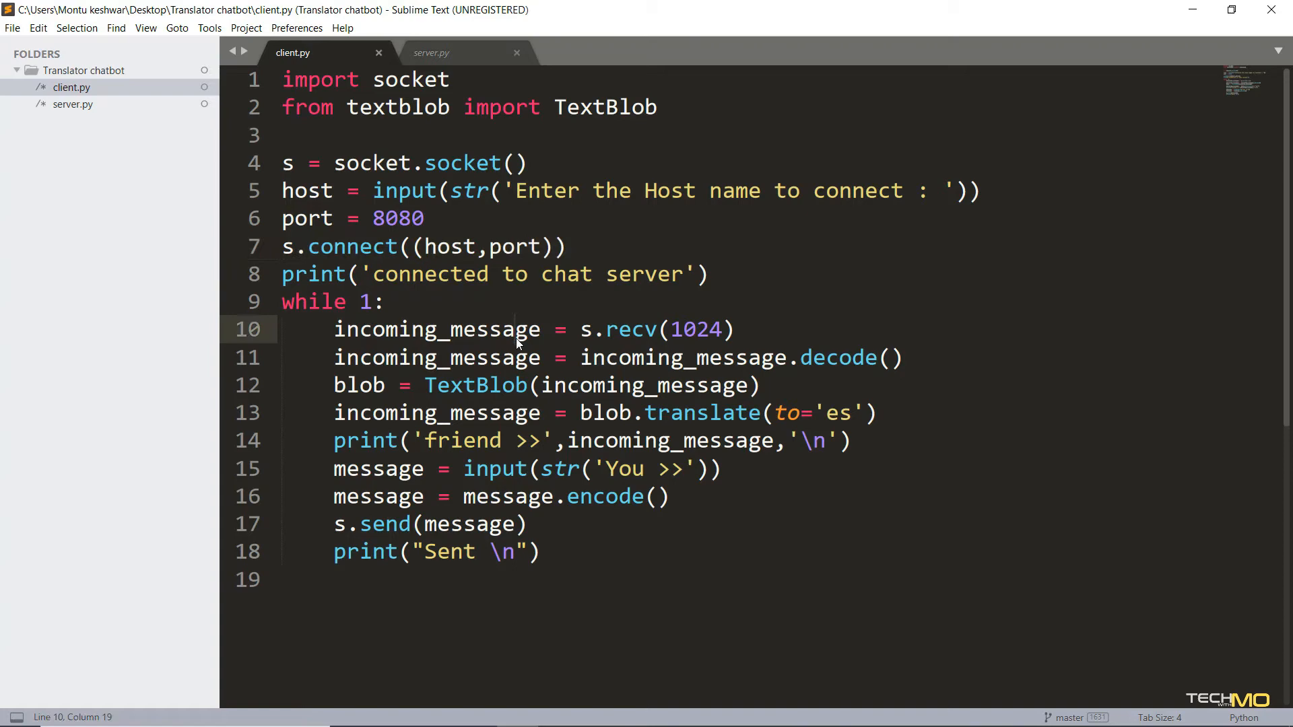
left_click(481, 341)
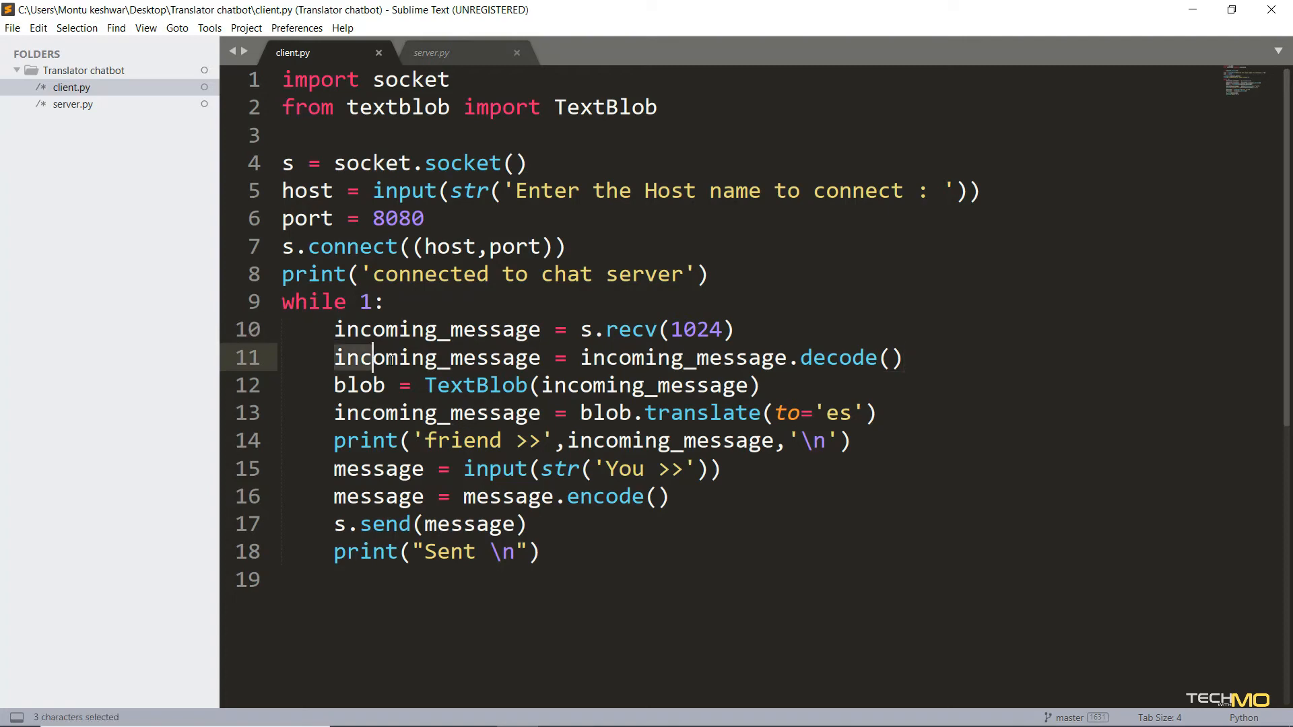
left_click(763, 385)
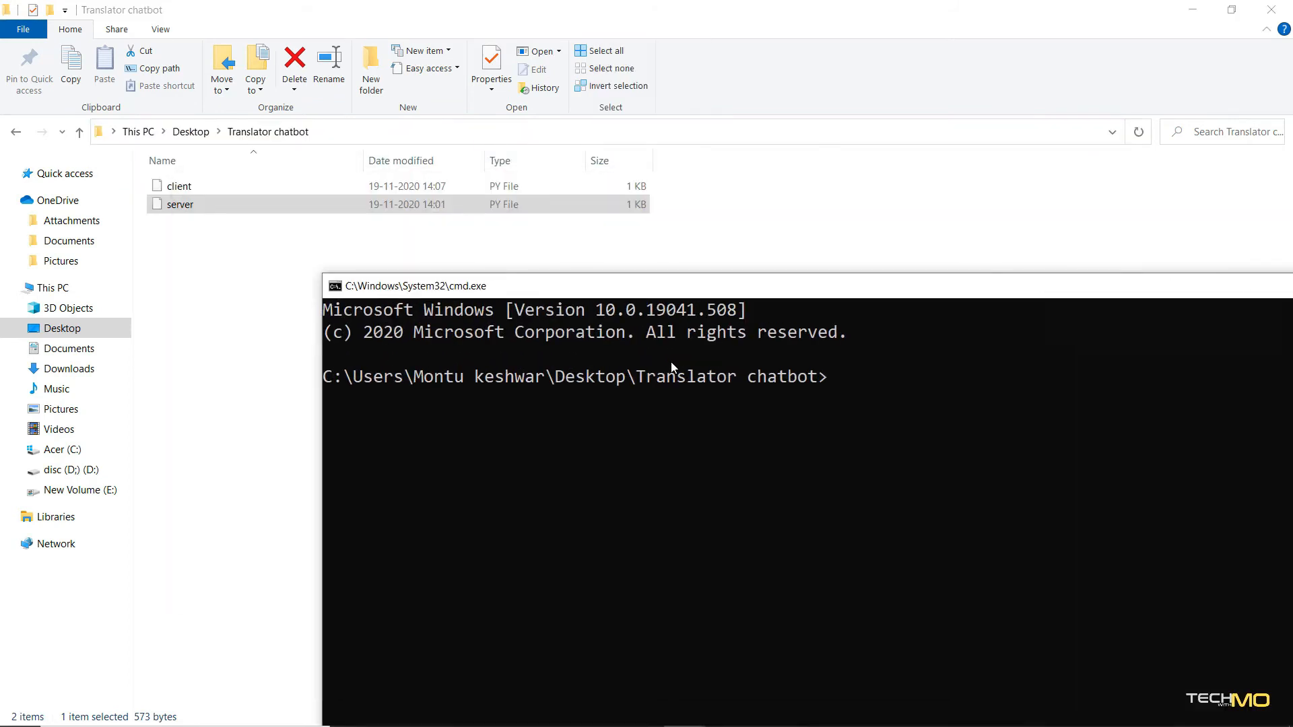
Run 'python server.py' to start the chat server
type("python s")
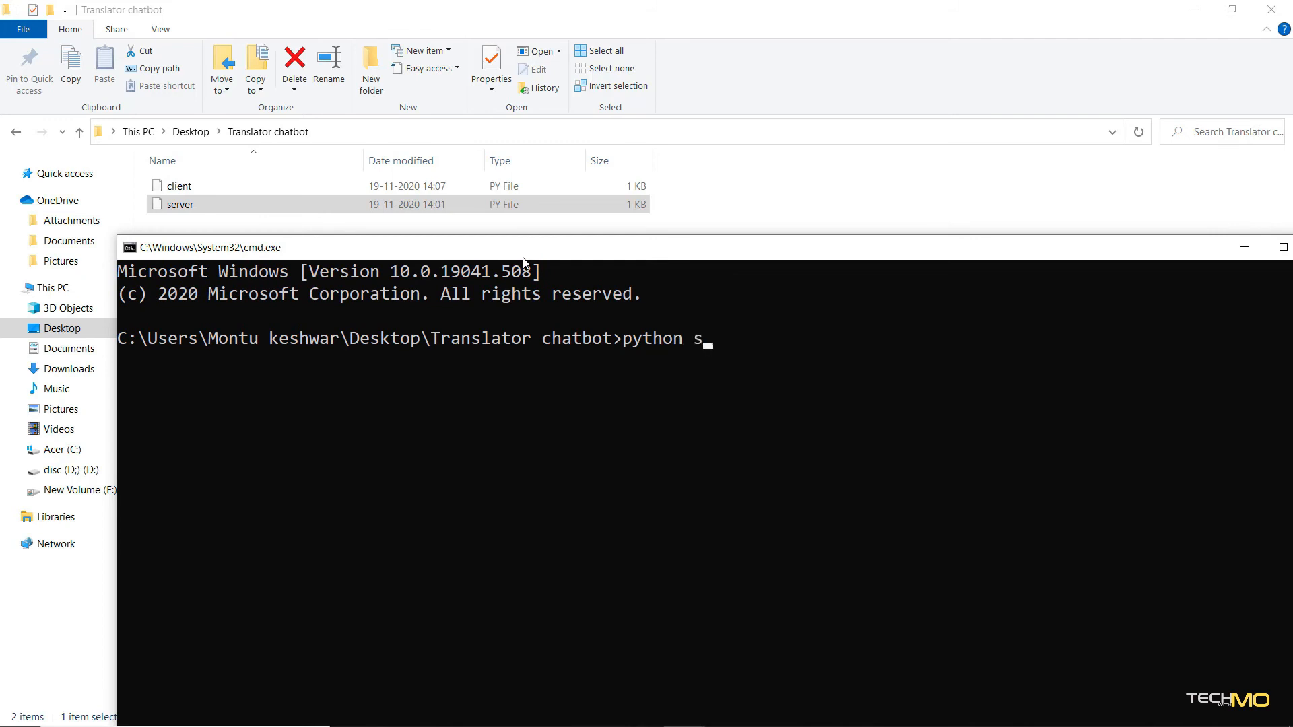
key("Return")
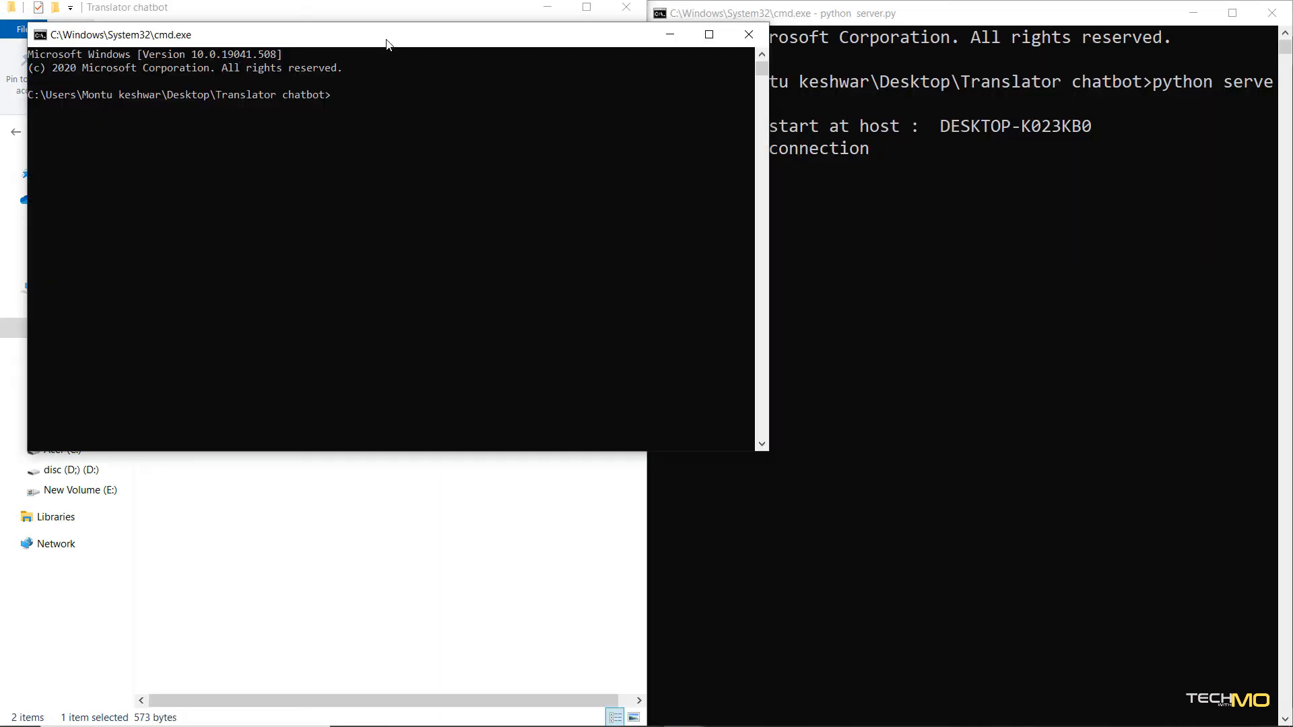
Start python client.py and enter host DESKTOP-K023KB0 to connect
type("python client.py")
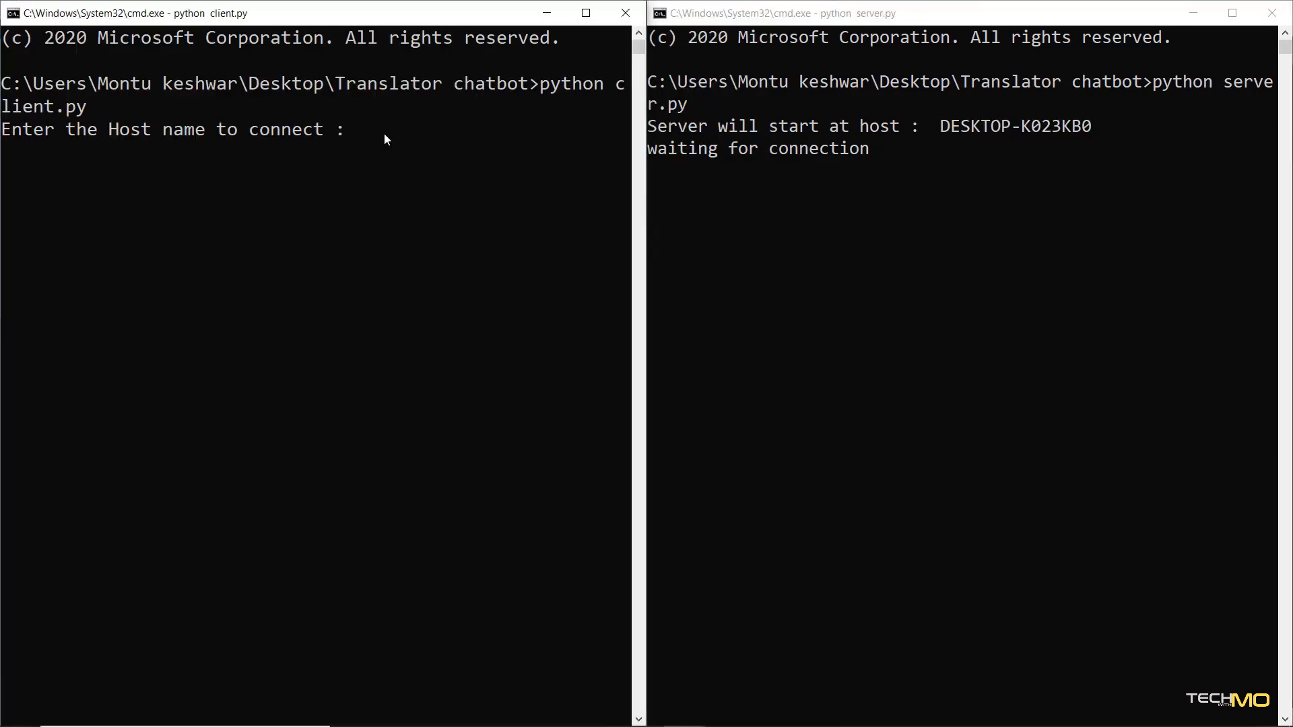
type("DESKTOP-K023KB0")
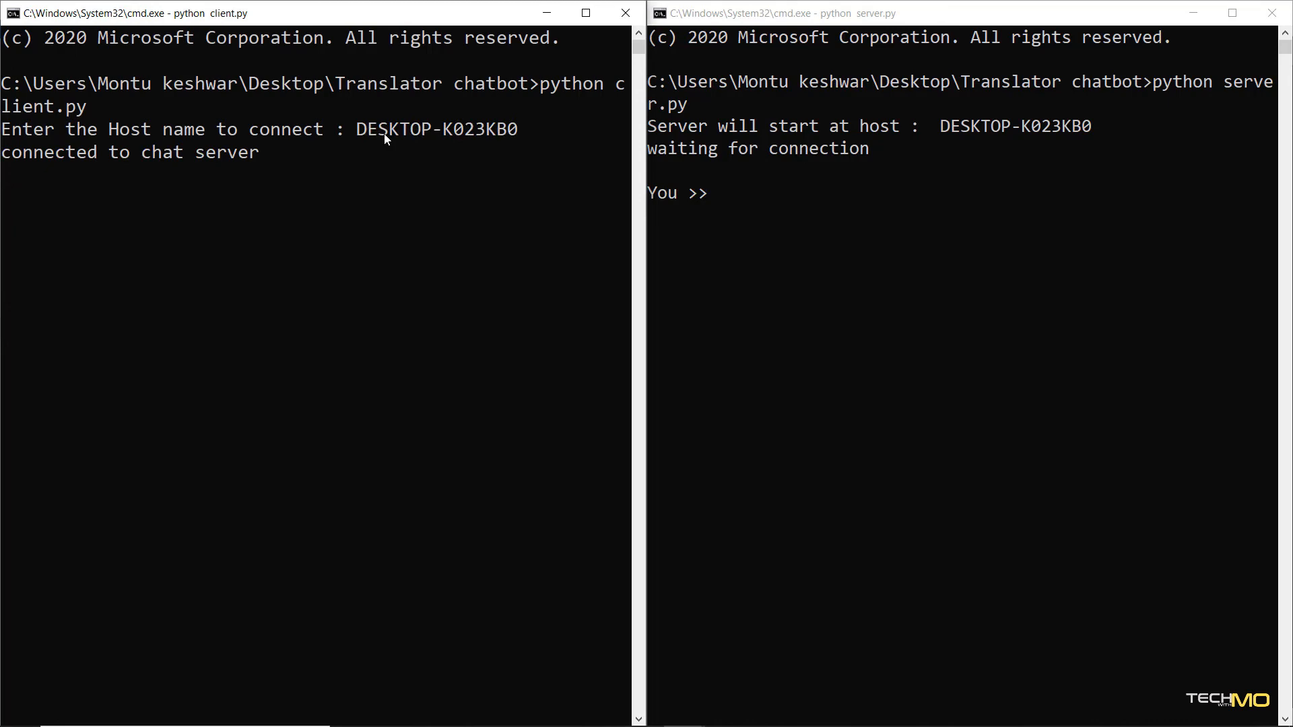